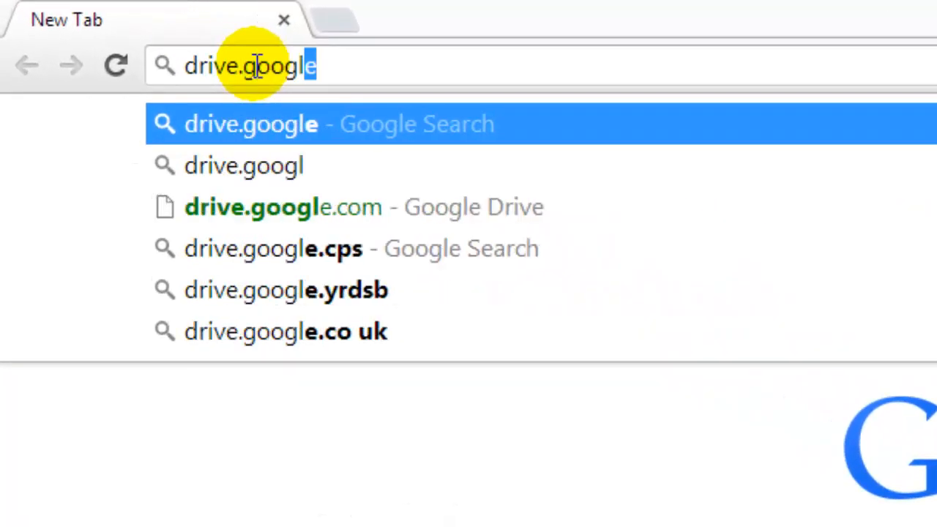
# - Open drive.google.com in Chrome and sign in to the Google account
pyautogui.click(284, 207)
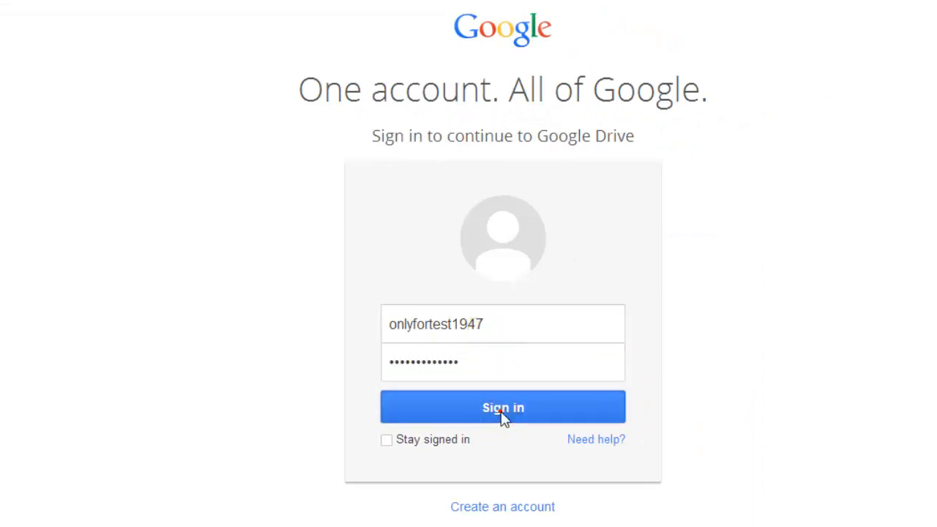
pyautogui.click(502, 407)
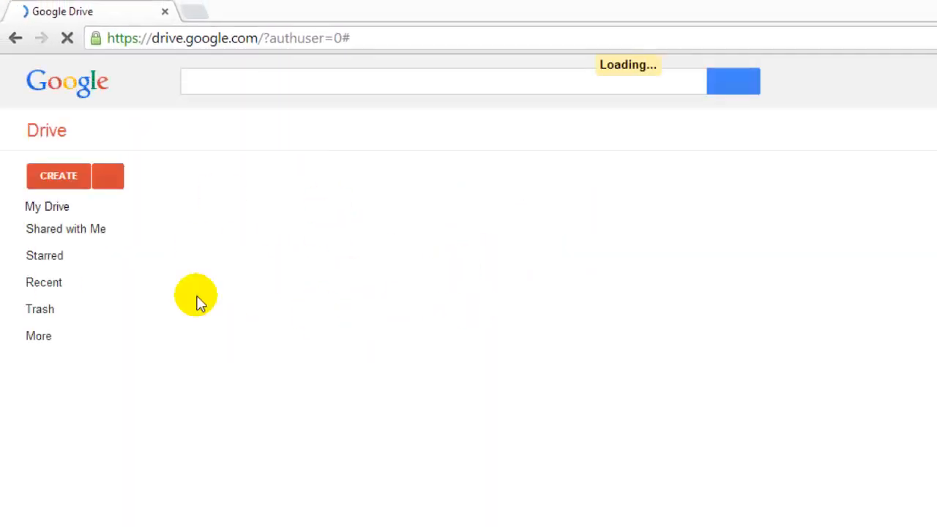
# - Start a Files upload and scroll the Desktop list to the Songs folder
pyautogui.click(108, 208)
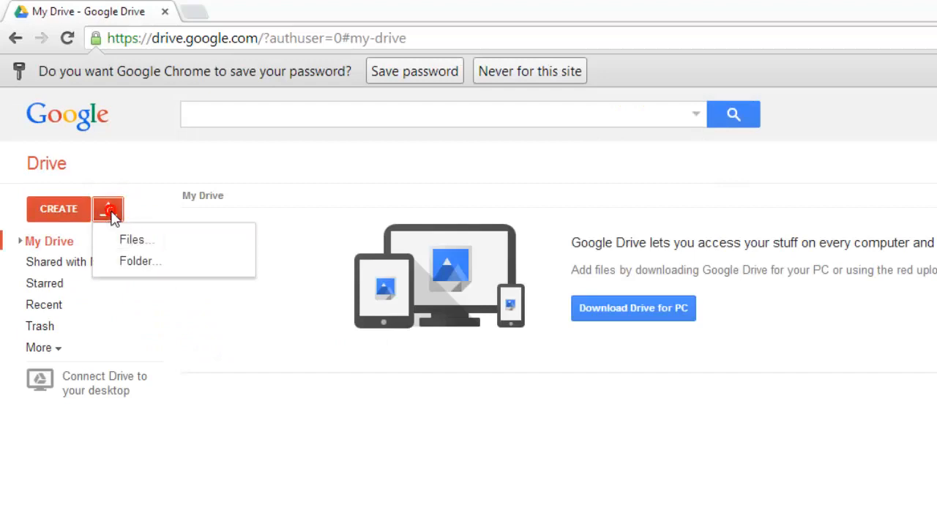
pyautogui.moveTo(156, 247)
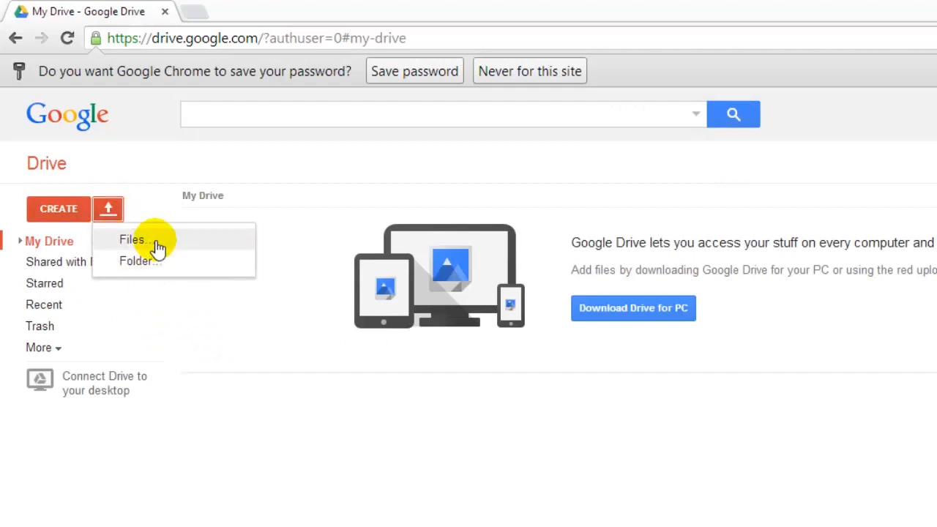
pyautogui.click(131, 239)
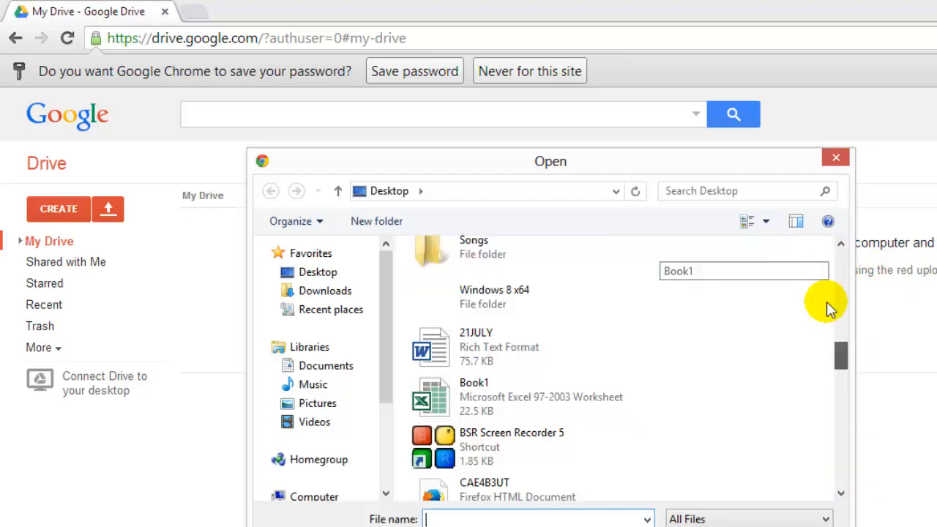
pyautogui.scroll(-3)
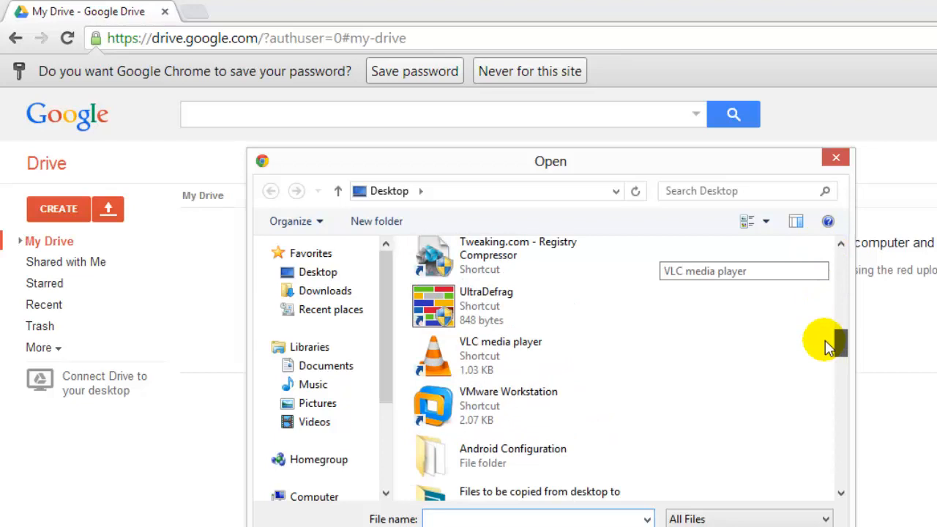
pyautogui.scroll(-3)
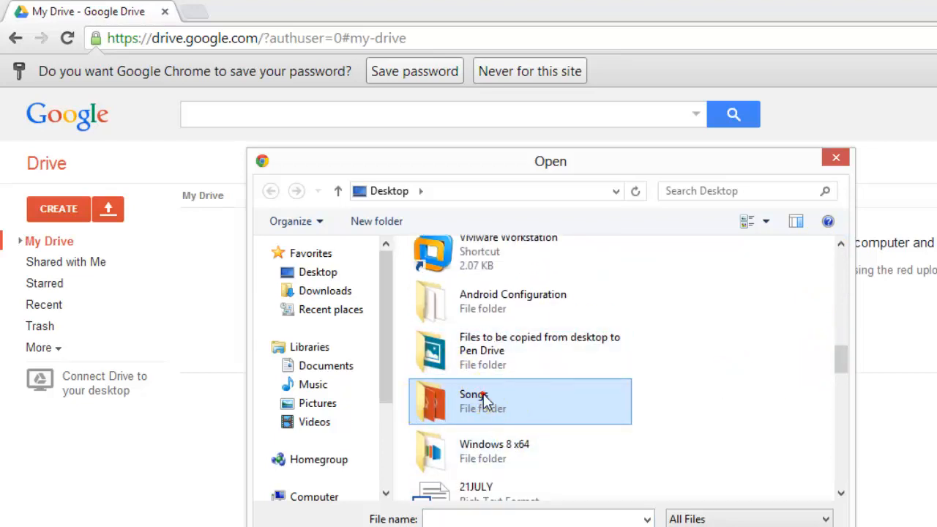
# - Upload Moves_Like_Jagger.mp3 from the Songs folder to My Drive
pyautogui.doubleClick(471, 395)
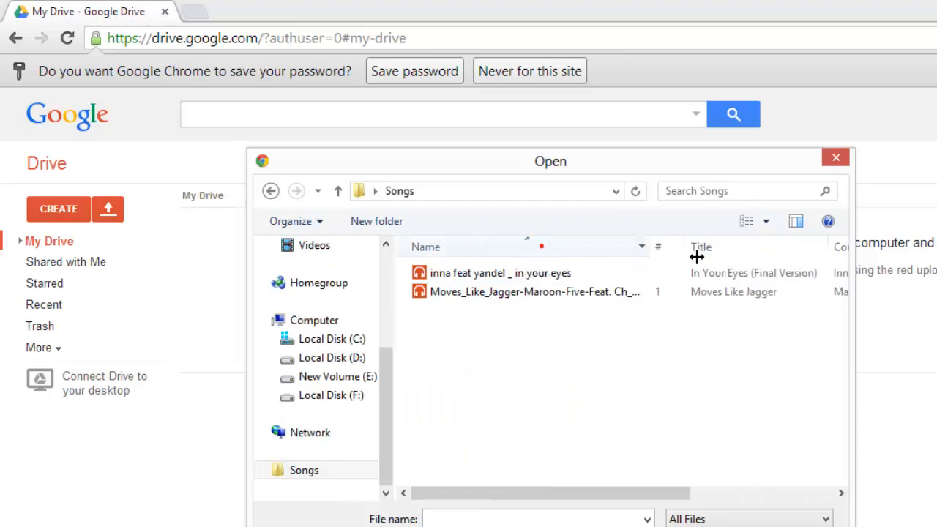
pyautogui.click(527, 291)
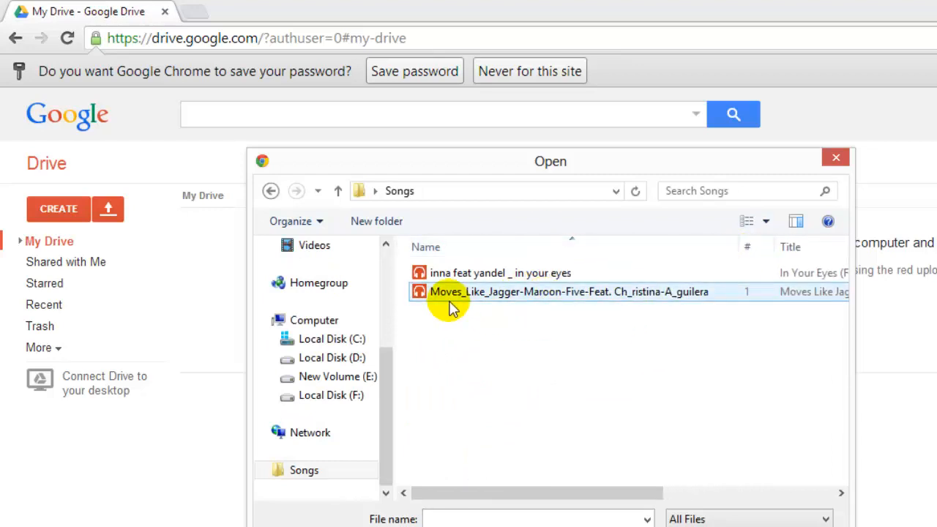
pyautogui.moveTo(542, 300)
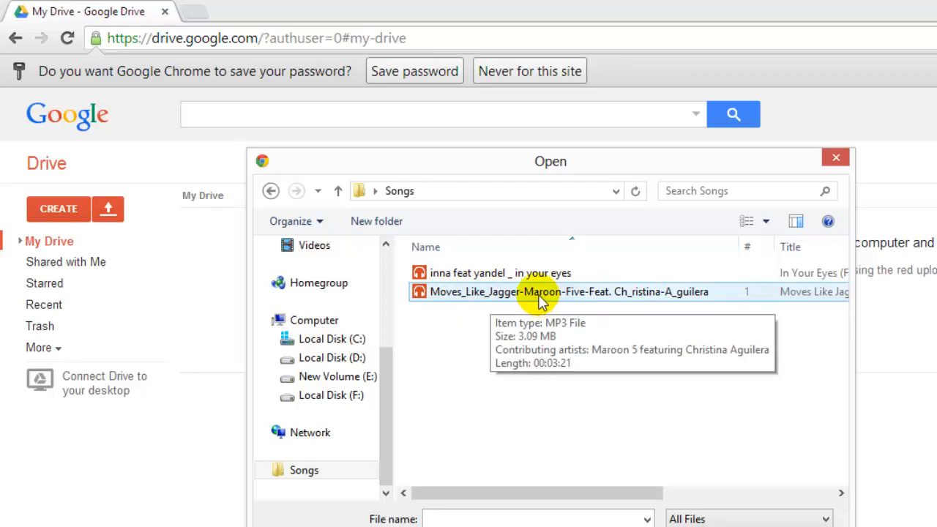
pyautogui.doubleClick(549, 292)
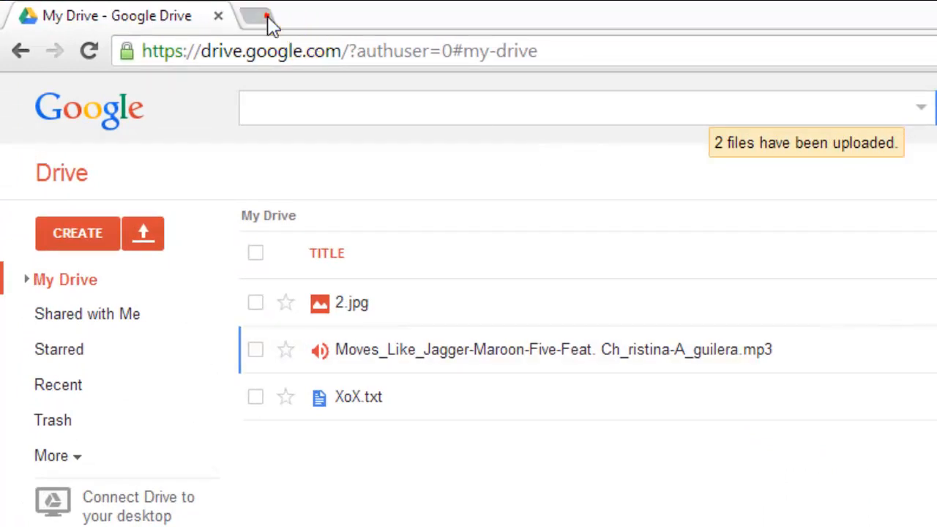
# - Search 'drivetunes' in a new tab and grant DriveTunes access to Google Drive
pyautogui.click(267, 14)
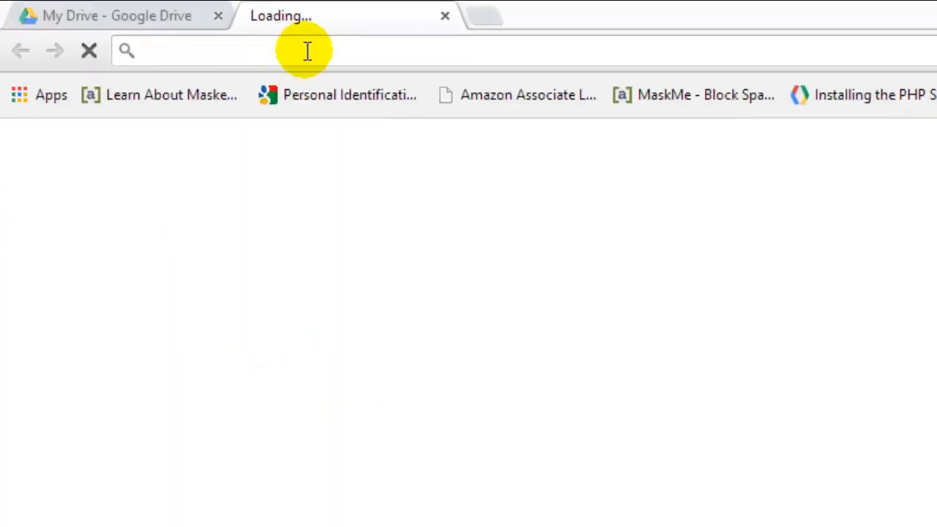
pyautogui.write('drivetunes')
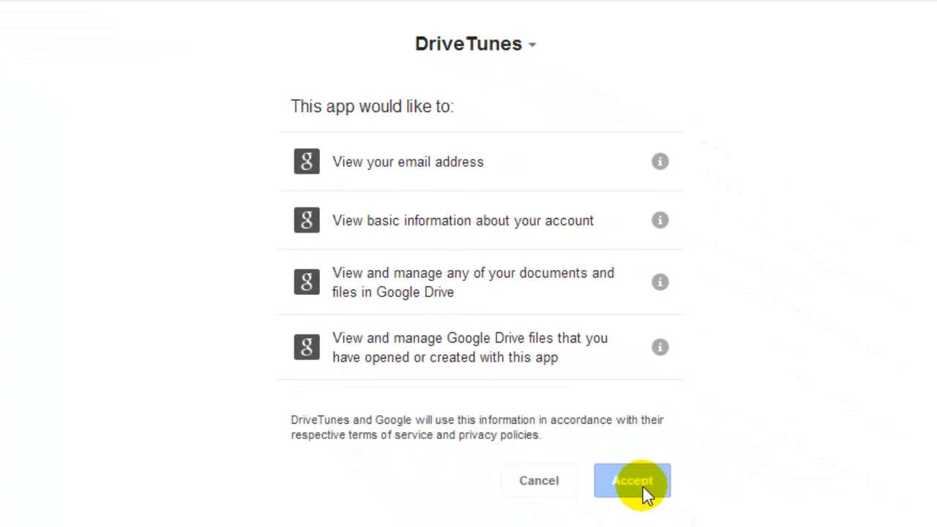
pyautogui.click(632, 481)
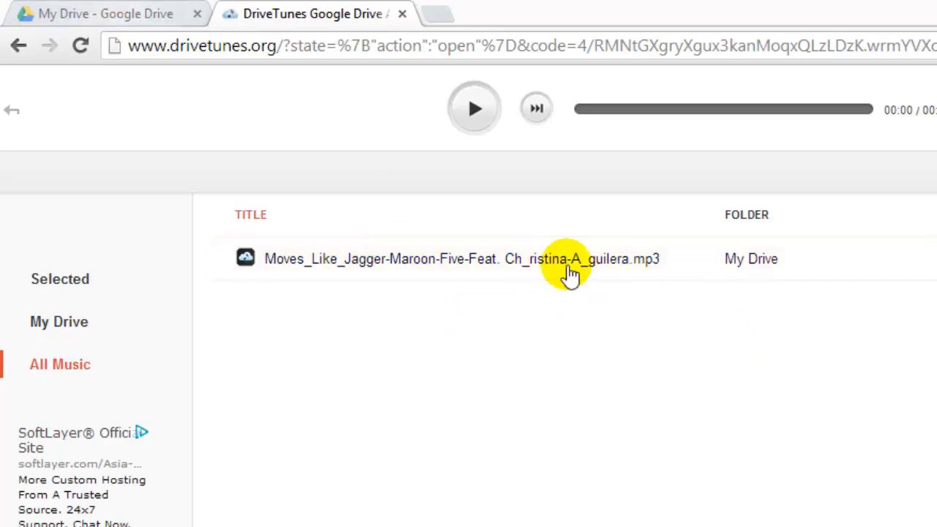
pyautogui.click(102, 13)
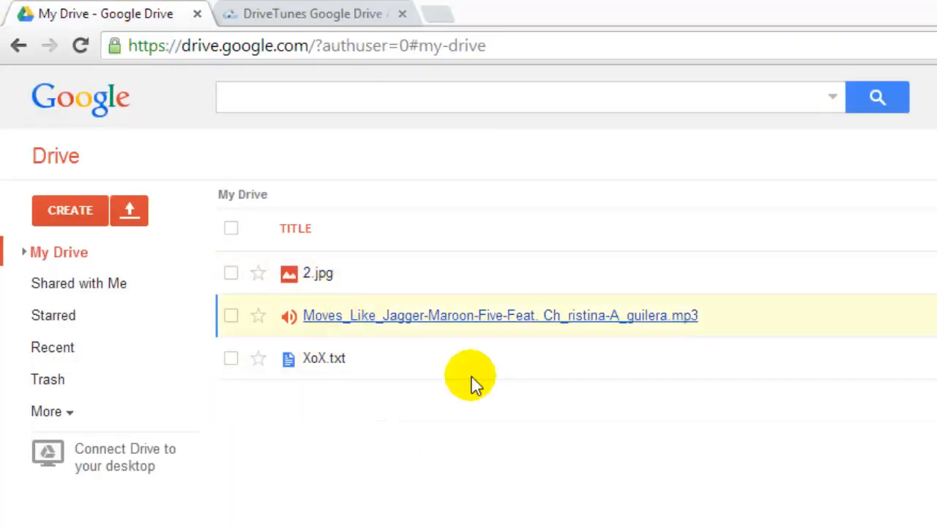
pyautogui.click(309, 13)
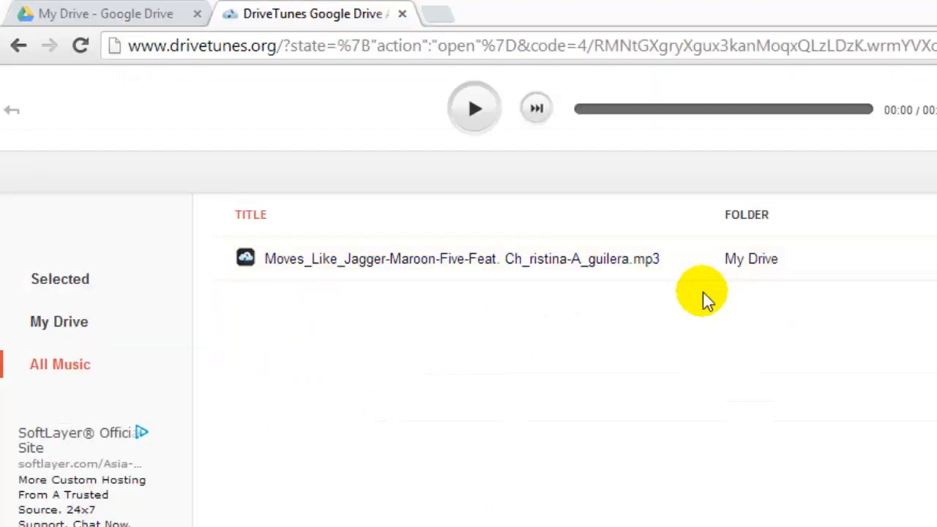
pyautogui.moveTo(533, 282)
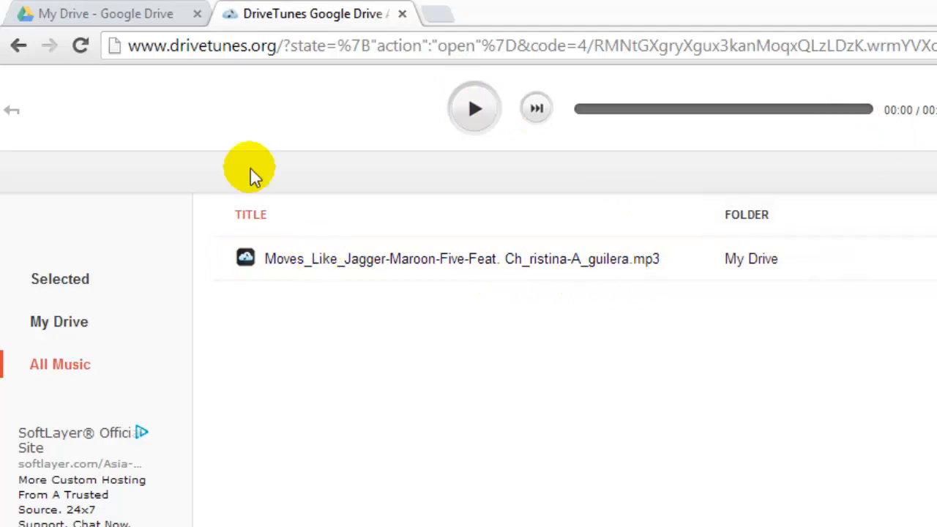
pyautogui.moveTo(584, 308)
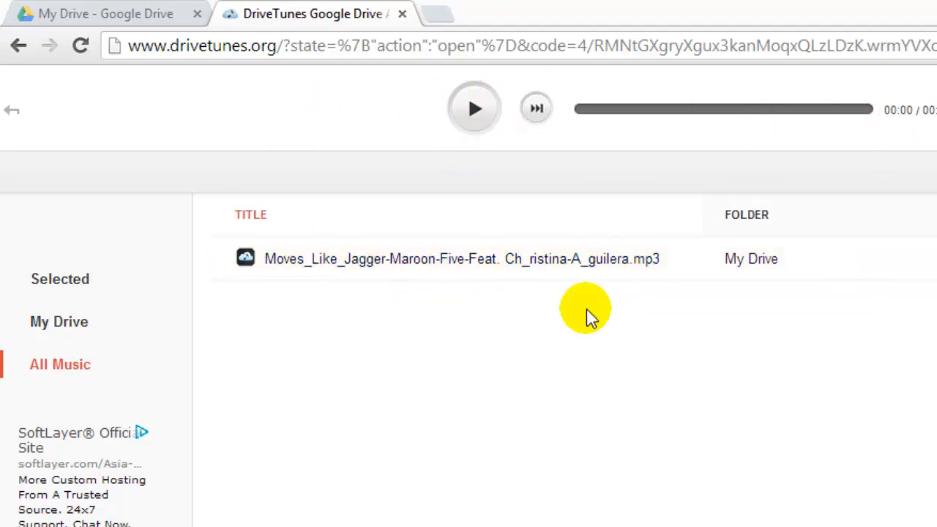